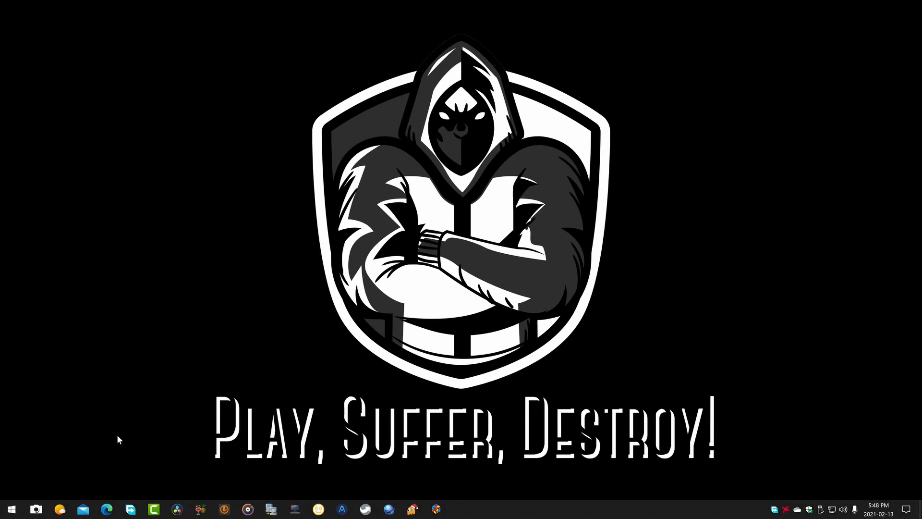
{"action": "mouse_move", "coordinate": [106, 402]}
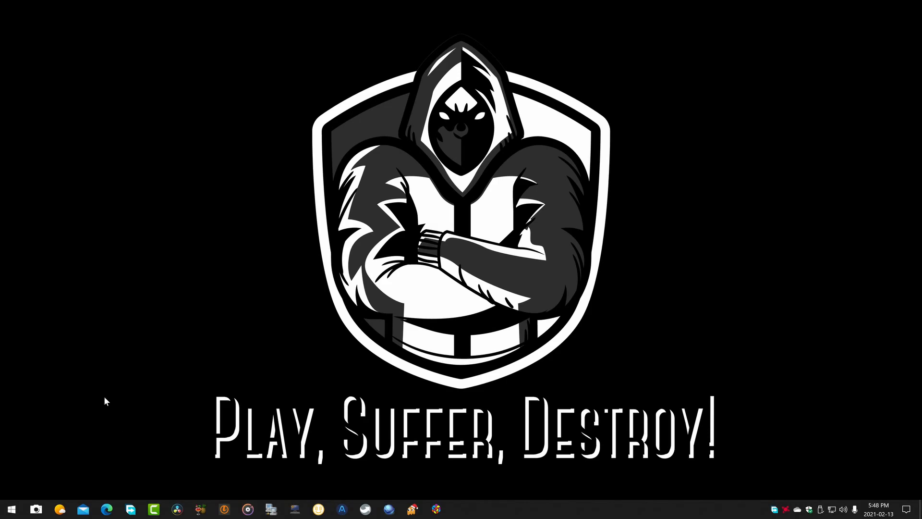
{"action": "mouse_move", "coordinate": [113, 431]}
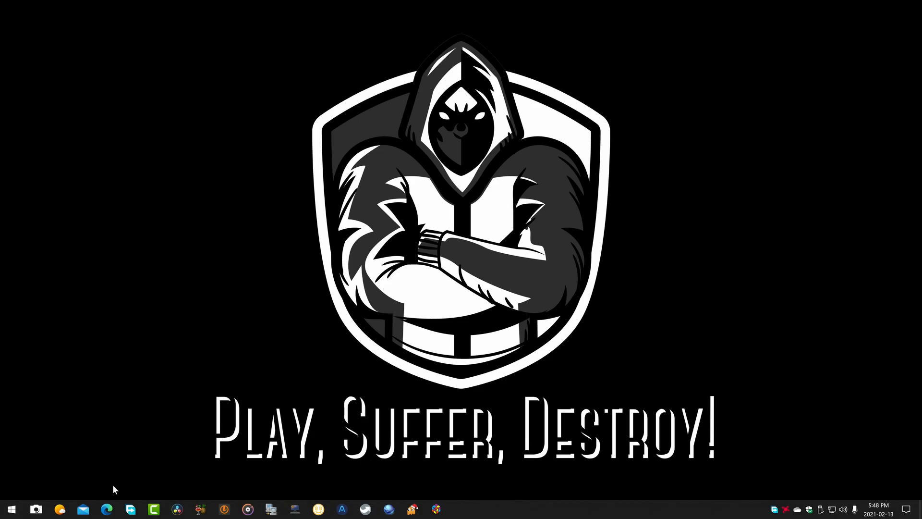
{"action": "mouse_move", "coordinate": [107, 509]}
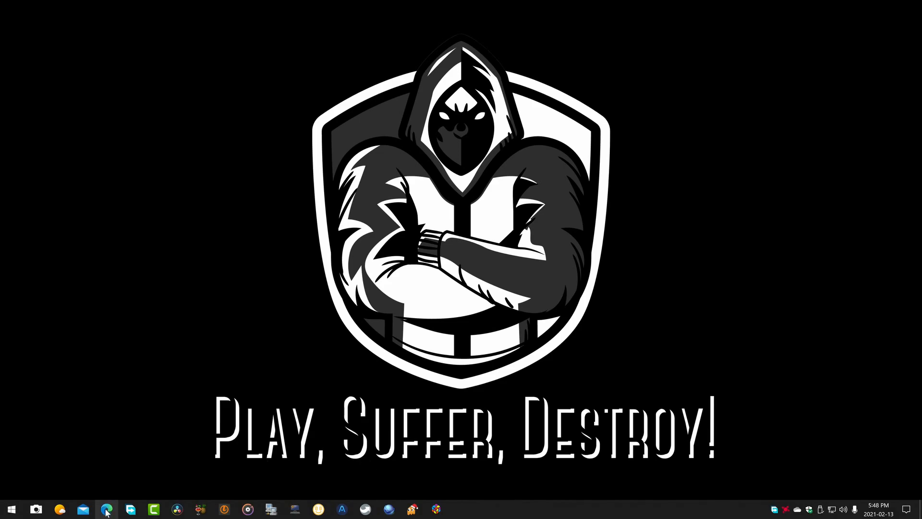
Start Microsoft Edge from the taskbar, landing on the Google home page
{"action": "left_click", "coordinate": [105, 509]}
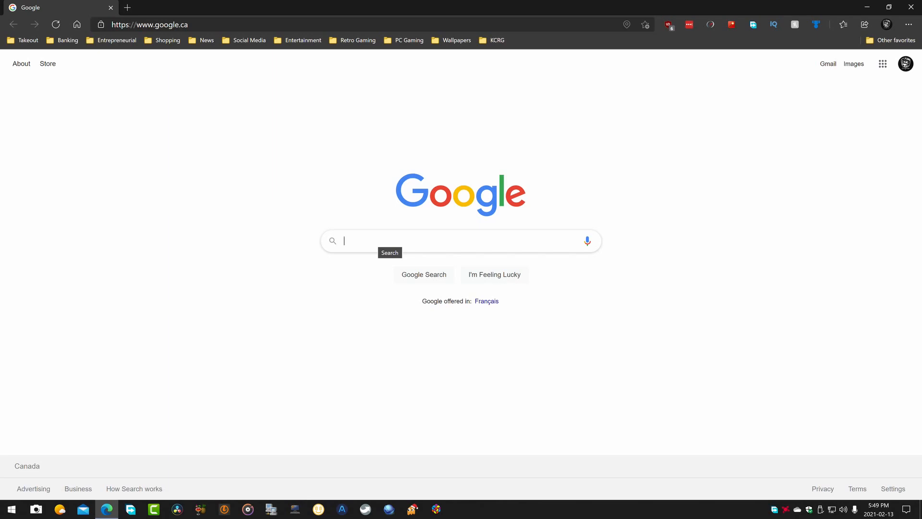
{"action": "mouse_move", "coordinate": [735, 115]}
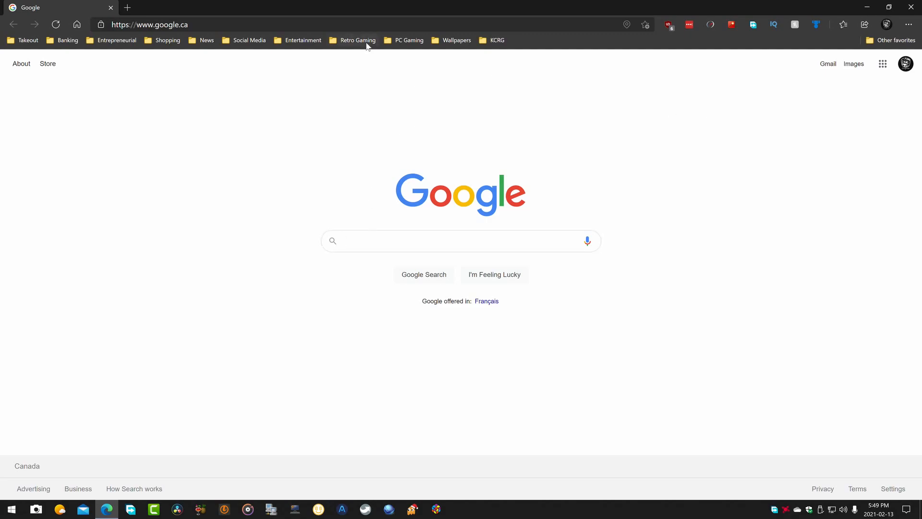
Load the Arcade Punks home page from the favorites bar bookmark
{"action": "left_click", "coordinate": [357, 40]}
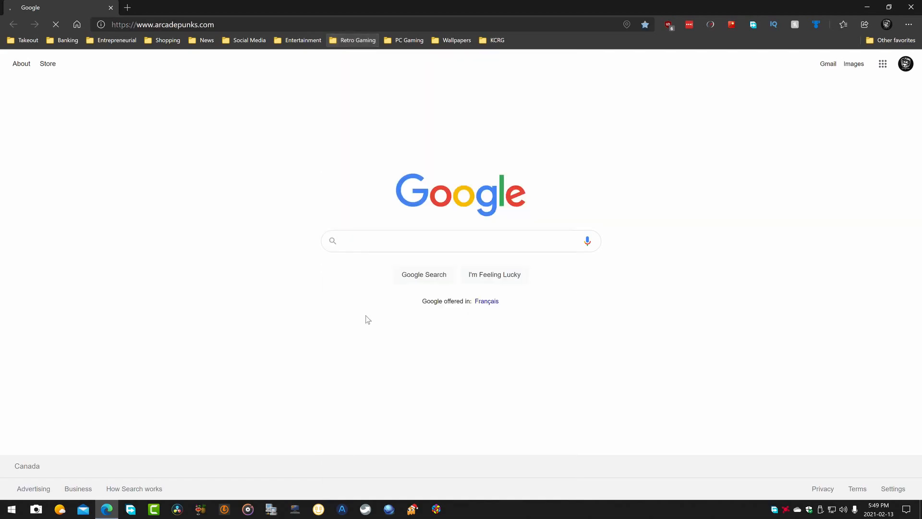
{"action": "mouse_move", "coordinate": [285, 211]}
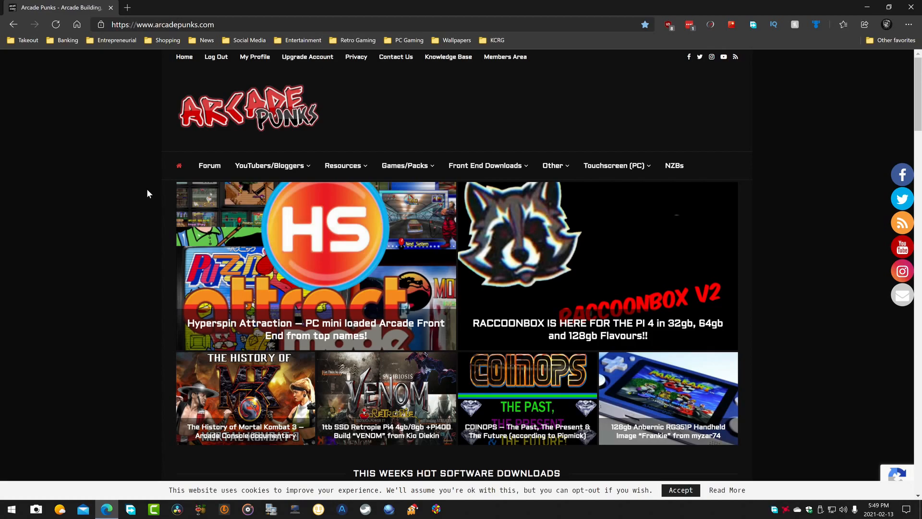
{"action": "mouse_move", "coordinate": [167, 188]}
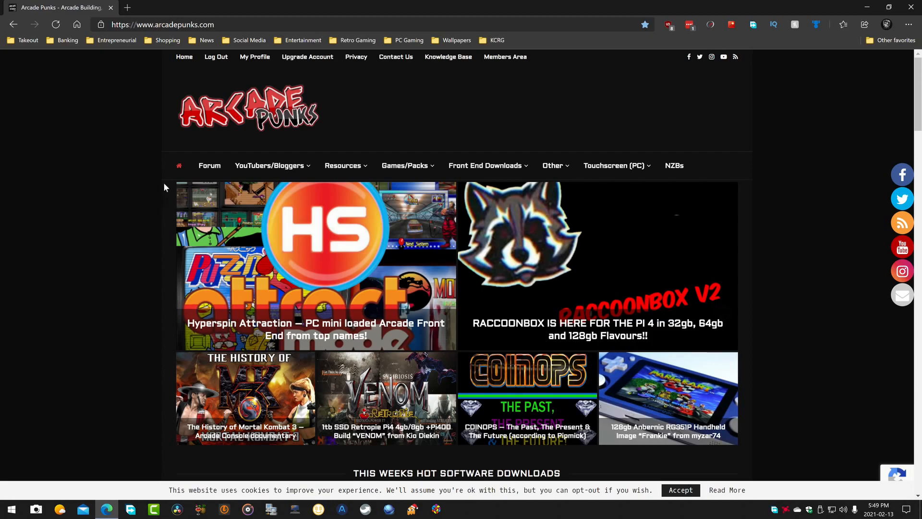
{"action": "mouse_move", "coordinate": [117, 169]}
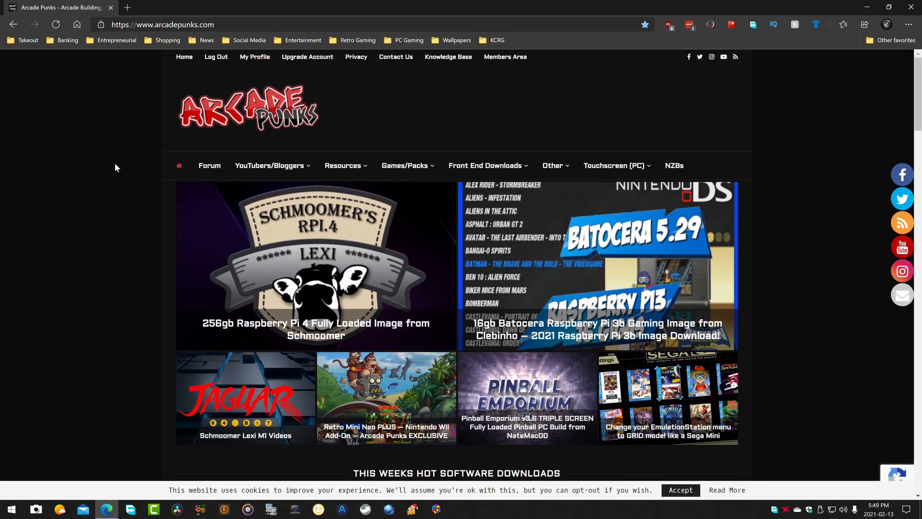
{"action": "mouse_move", "coordinate": [105, 152]}
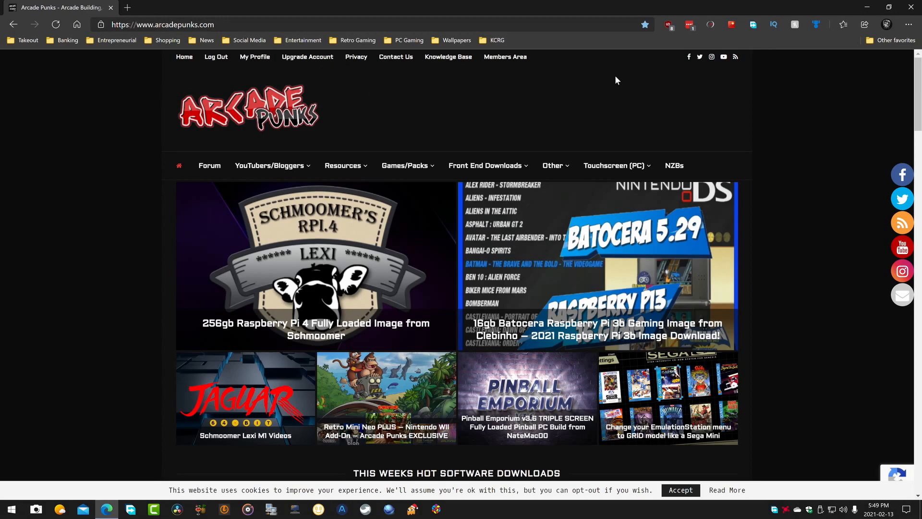
{"action": "mouse_move", "coordinate": [668, 25]}
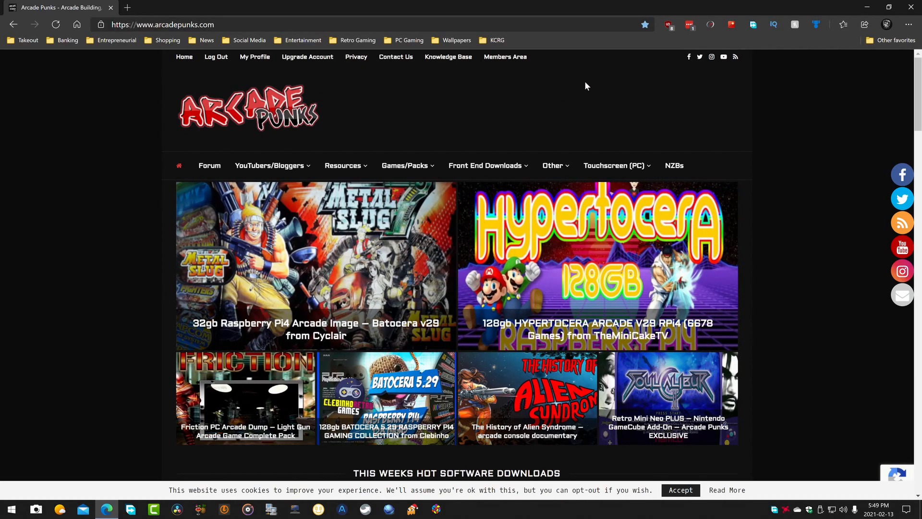
{"action": "mouse_move", "coordinate": [669, 46]}
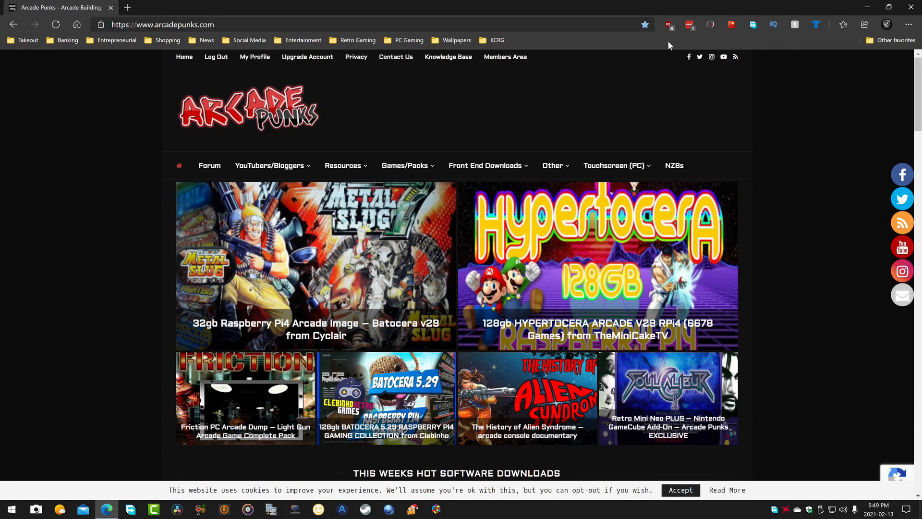
{"action": "left_click", "coordinate": [668, 25]}
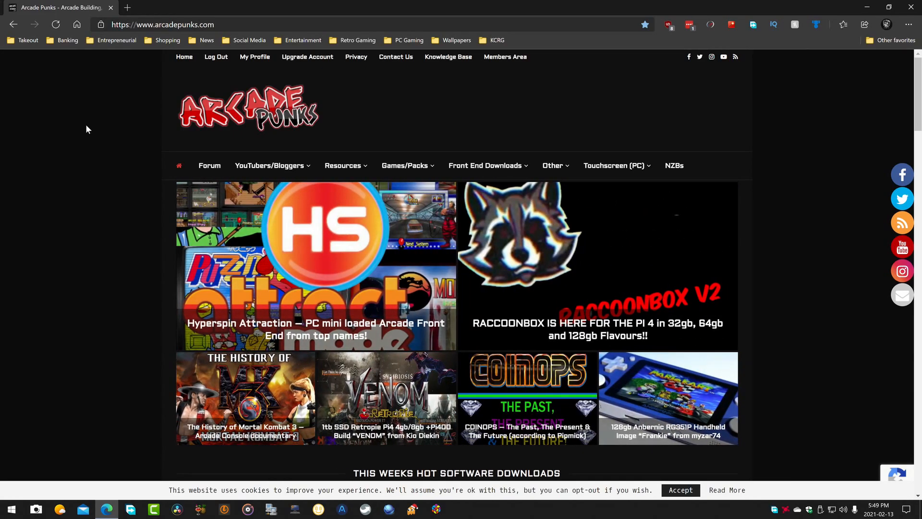
Expand the Front End Downloads menu listing categories like Pi Images and Hyperspin
{"action": "left_click", "coordinate": [484, 165]}
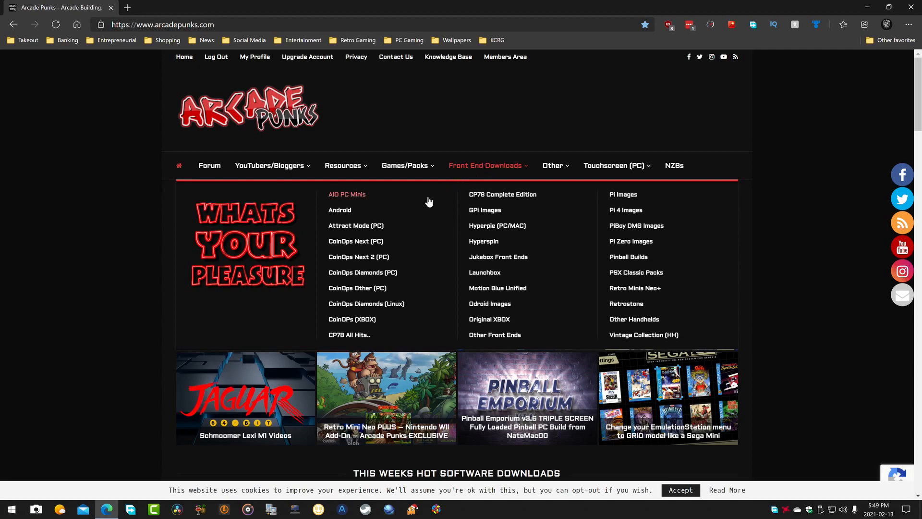
{"action": "mouse_move", "coordinate": [345, 230]}
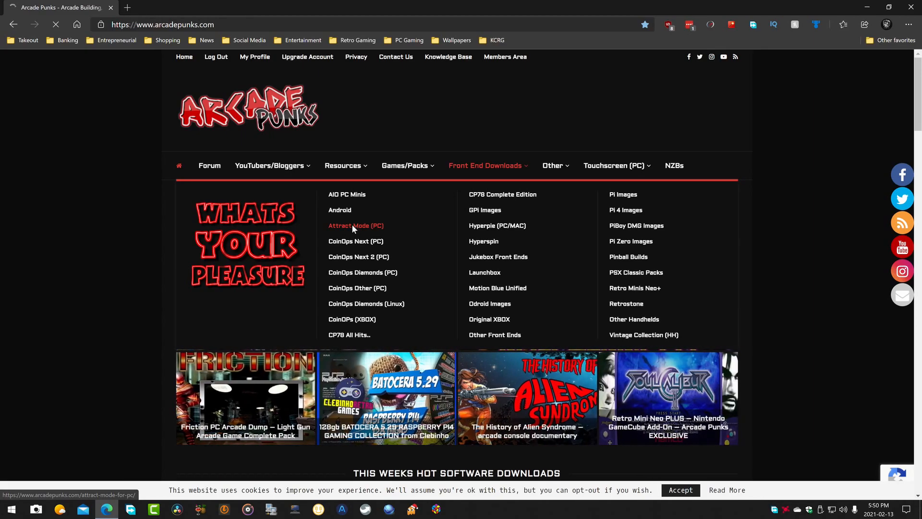
On the Attract Mode (PC) page, start the torrent download of the 12gb Hyperspin Attraction release
{"action": "left_click", "coordinate": [355, 225]}
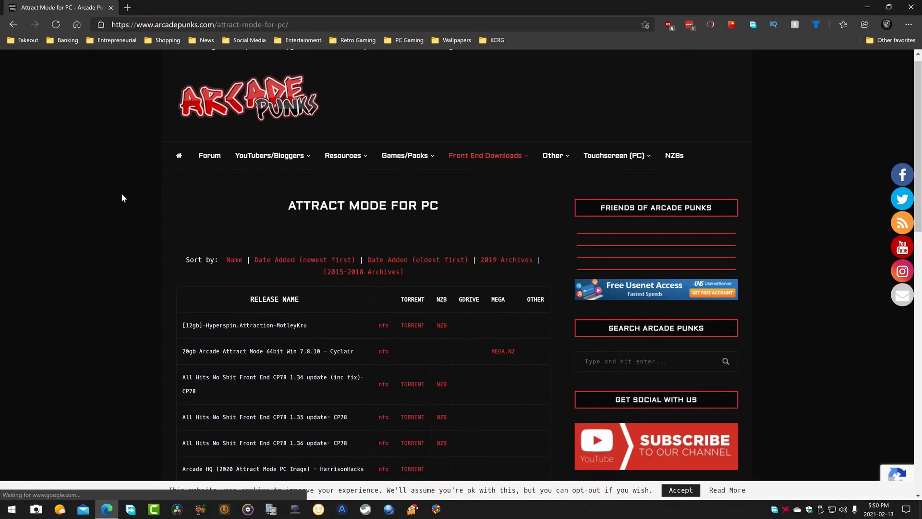
{"action": "scroll", "scroll_direction": "down", "scroll_amount": 3}
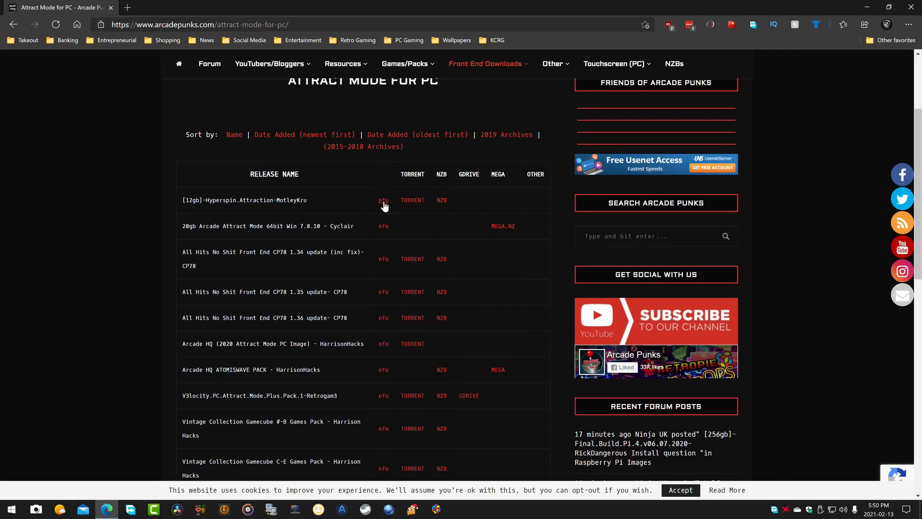
{"action": "mouse_move", "coordinate": [383, 199]}
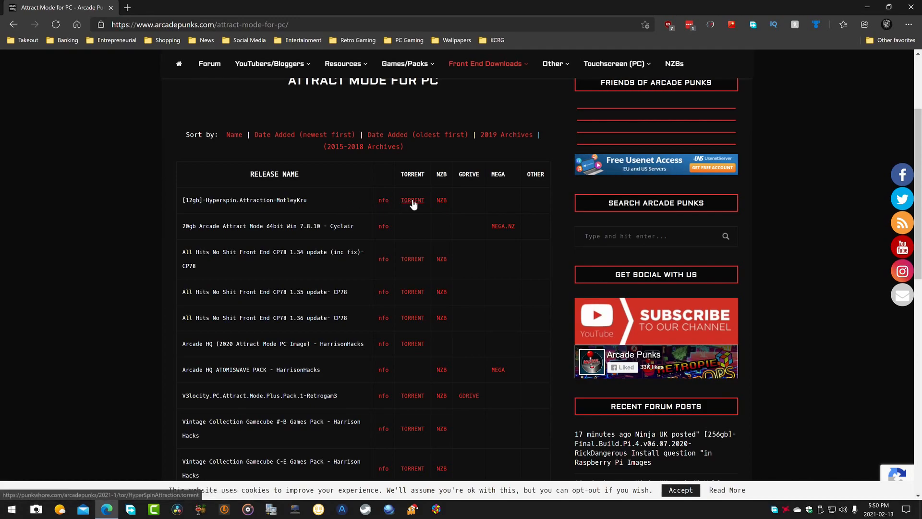
{"action": "mouse_move", "coordinate": [441, 199]}
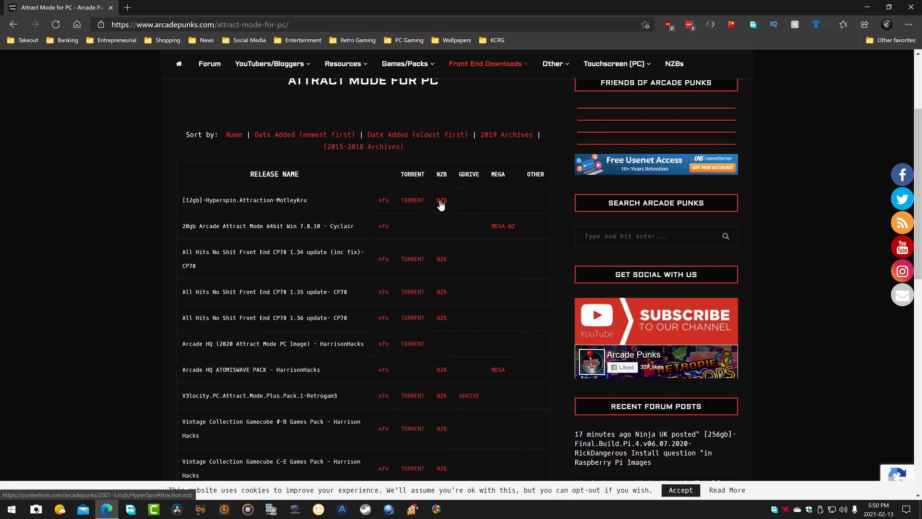
{"action": "mouse_move", "coordinate": [412, 200]}
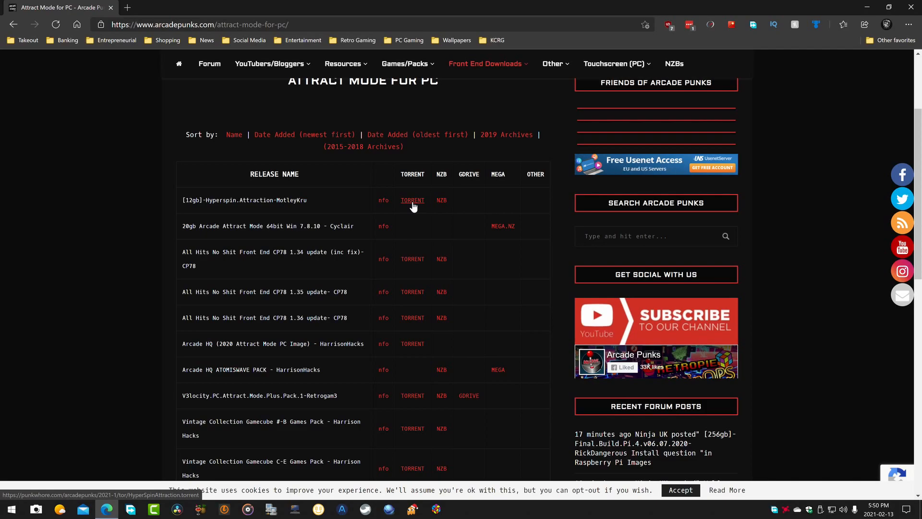
{"action": "left_click", "coordinate": [412, 200]}
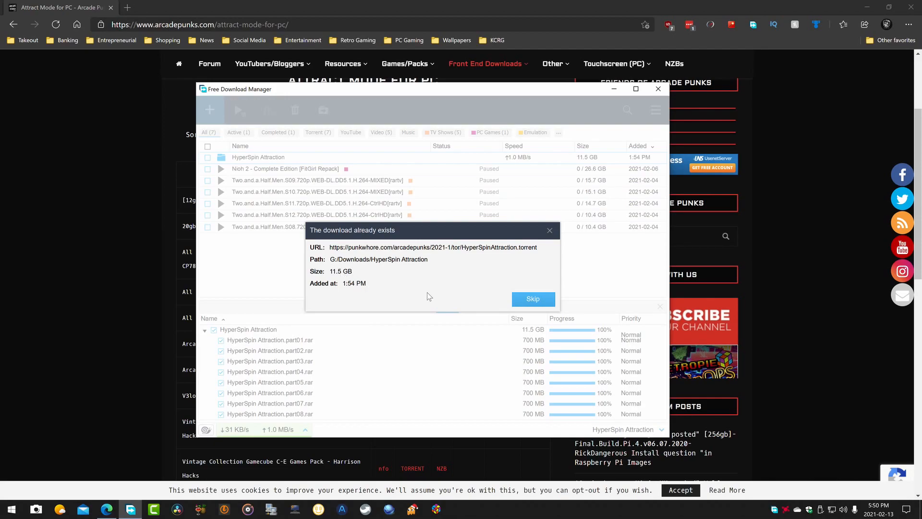
Skip the duplicate-download notice and browse to the finished HyperSpin Attraction folder with its 17 RAR parts
{"action": "left_click", "coordinate": [532, 299]}
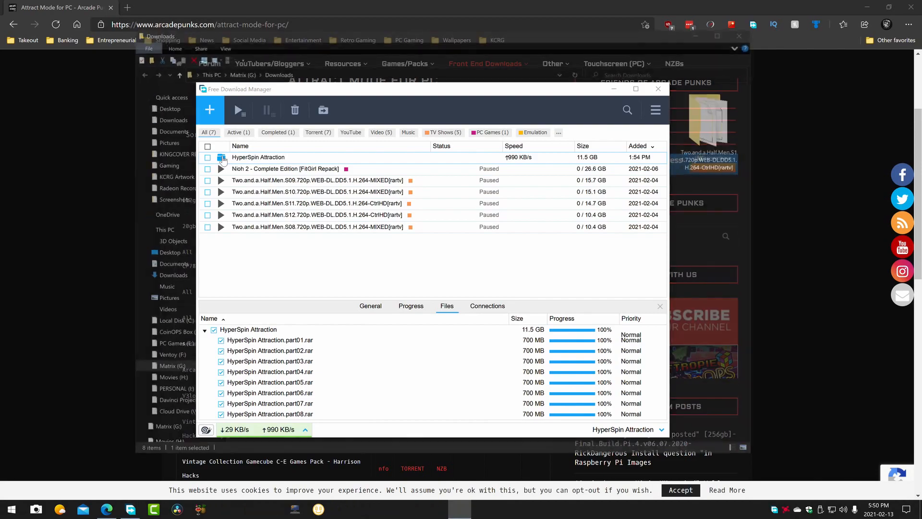
{"action": "left_click", "coordinate": [657, 88]}
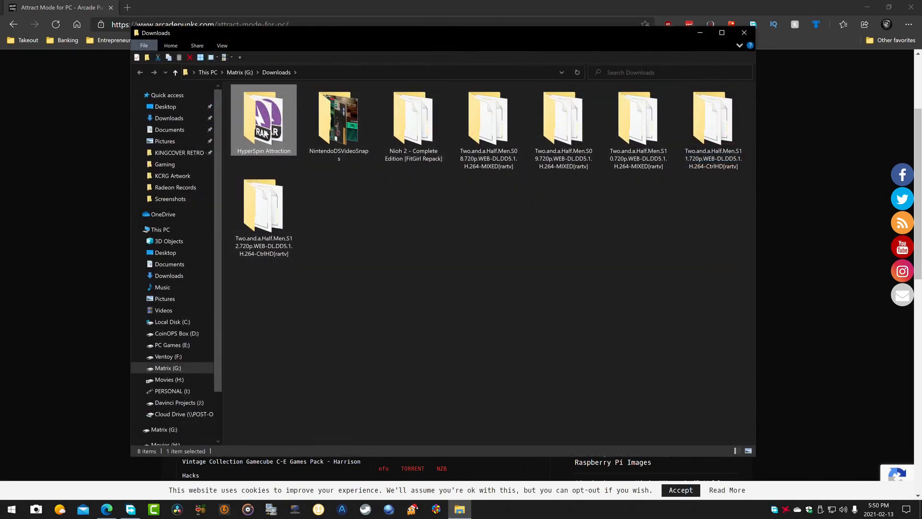
{"action": "double_click", "coordinate": [263, 118]}
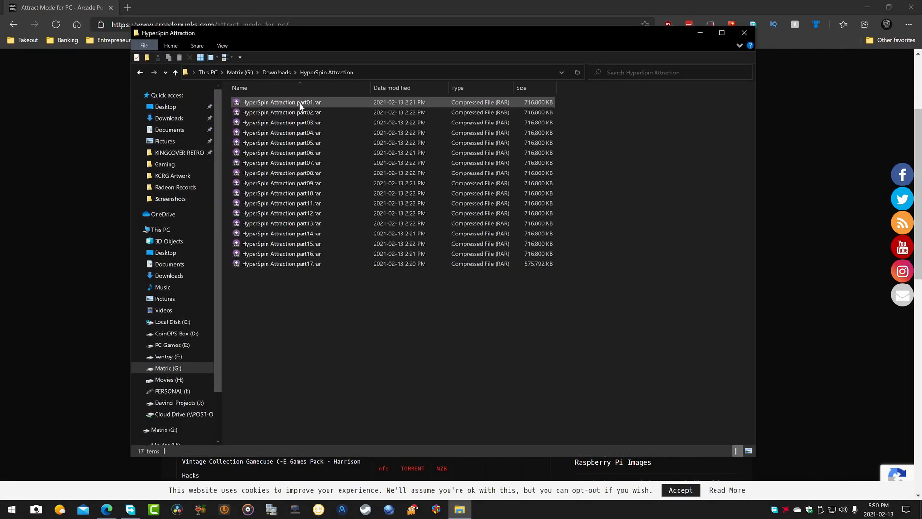
{"action": "left_click", "coordinate": [281, 113]}
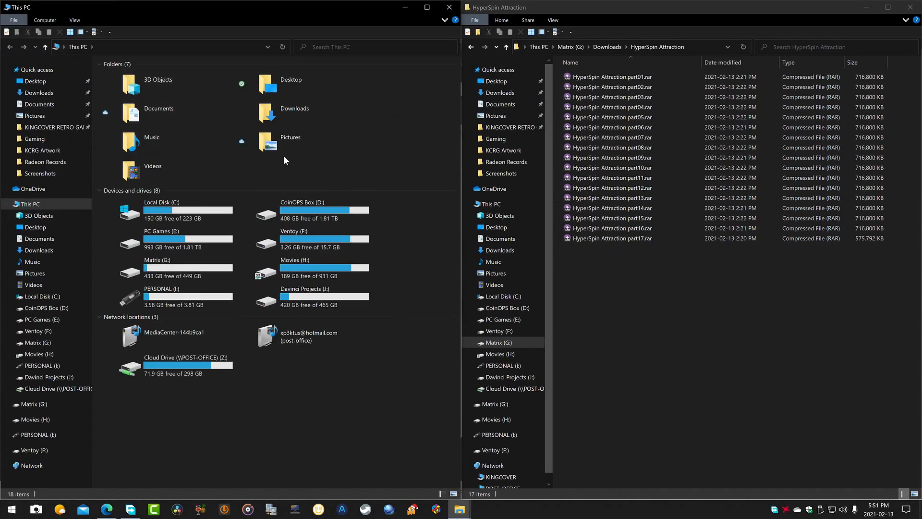
Show CoinOPS Box (D:) beside the RAR parts and offer part01.rar's extract-here options on it
{"action": "double_click", "coordinate": [303, 212]}
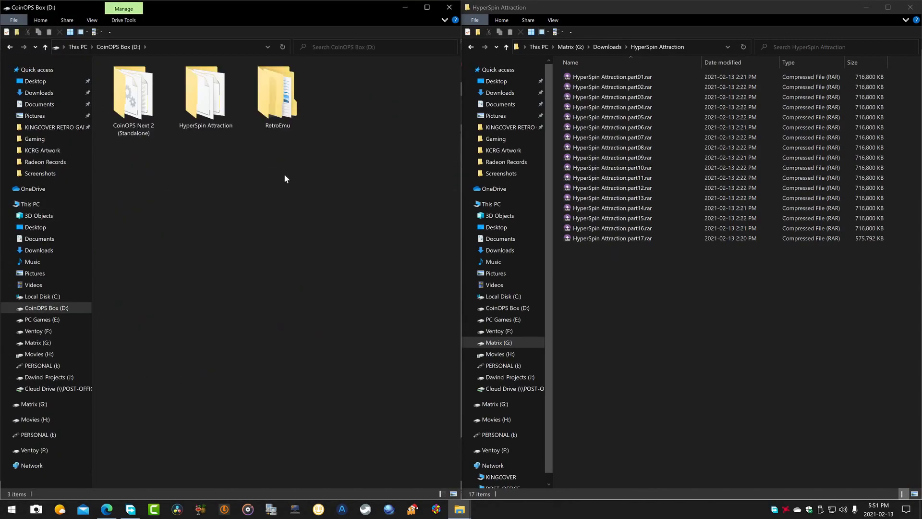
{"action": "left_click", "coordinate": [205, 94]}
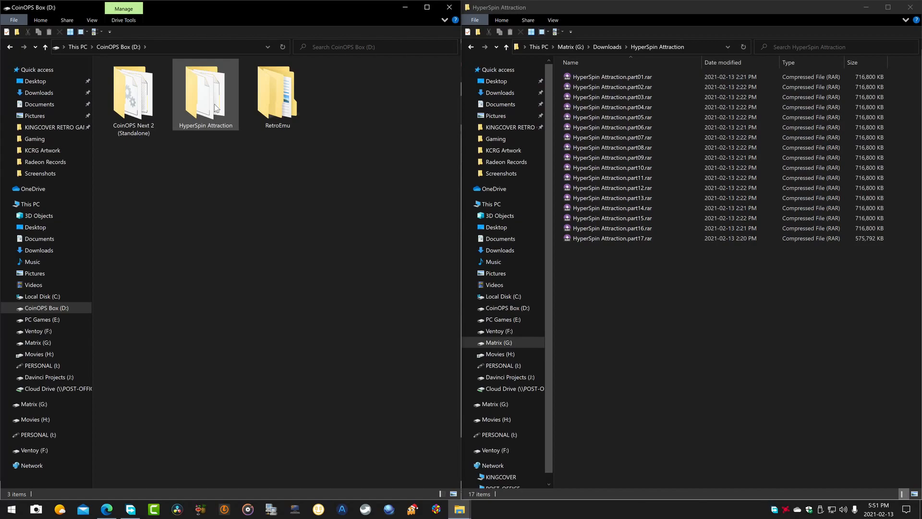
{"action": "left_click", "coordinate": [612, 77]}
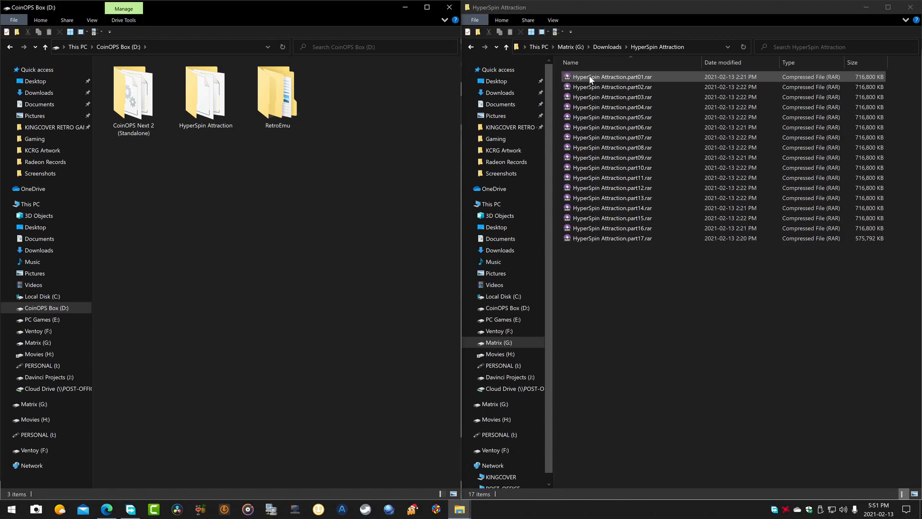
{"action": "left_click", "coordinate": [611, 77]}
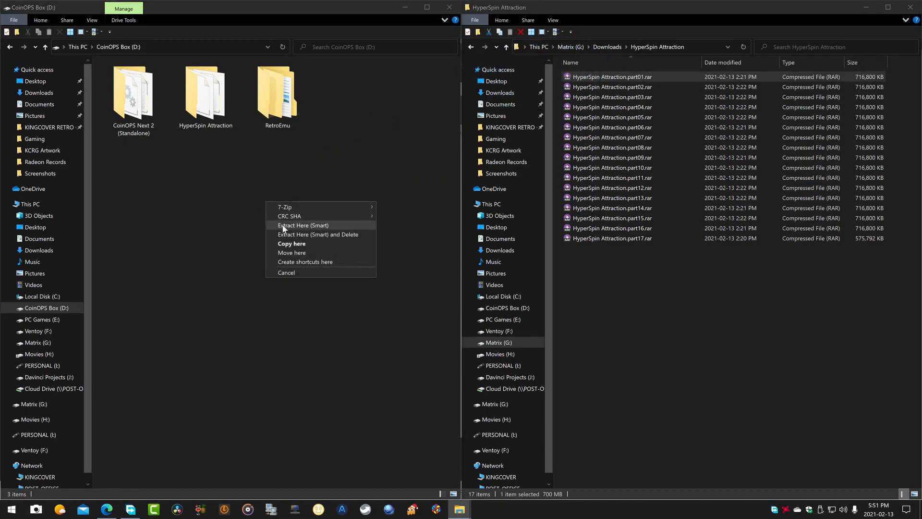
{"action": "mouse_move", "coordinate": [318, 235]}
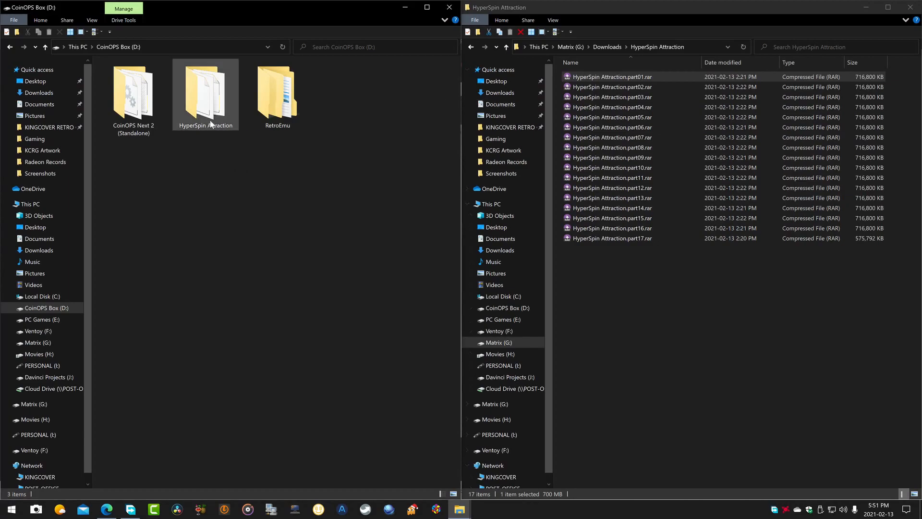
{"action": "mouse_move", "coordinate": [216, 94]}
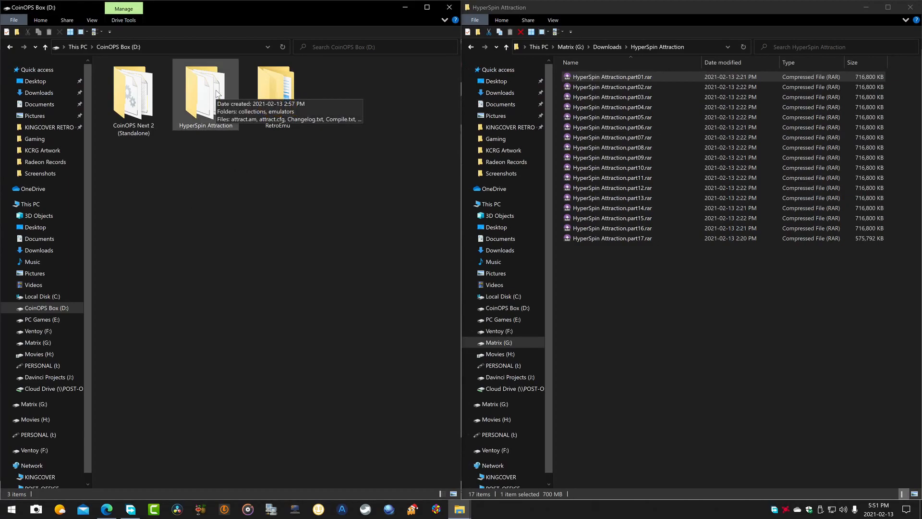
Enter the extracted HyperSpin Attraction folder on D: and select HyperSpin Attraction.exe
{"action": "double_click", "coordinate": [206, 85]}
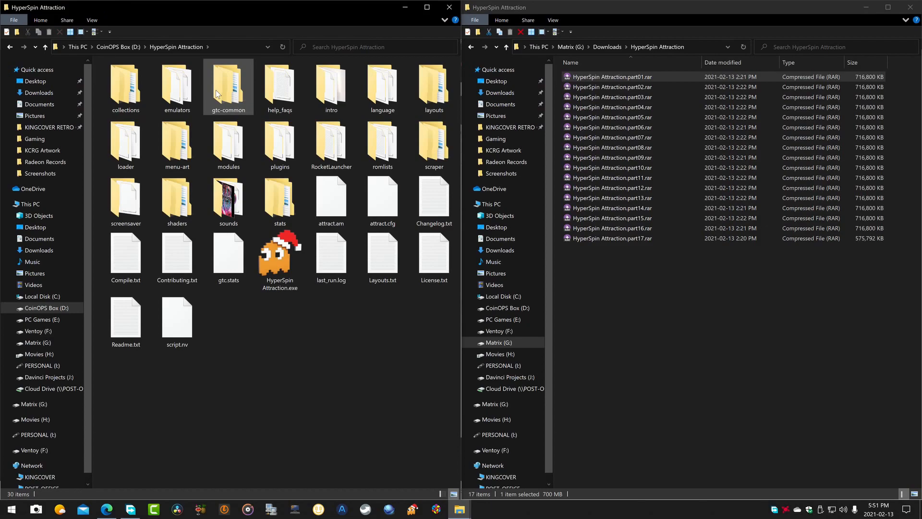
{"action": "left_click", "coordinate": [279, 258]}
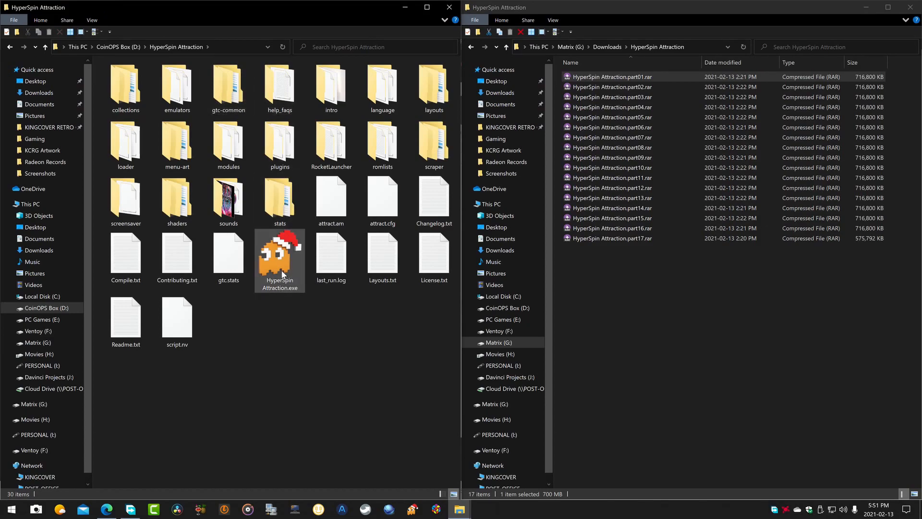
{"action": "mouse_move", "coordinate": [280, 261]}
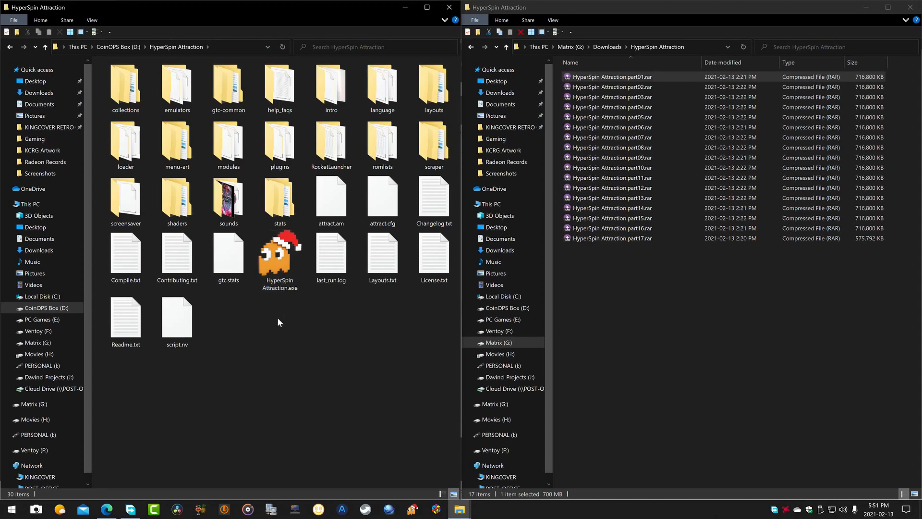
{"action": "left_click", "coordinate": [280, 253]}
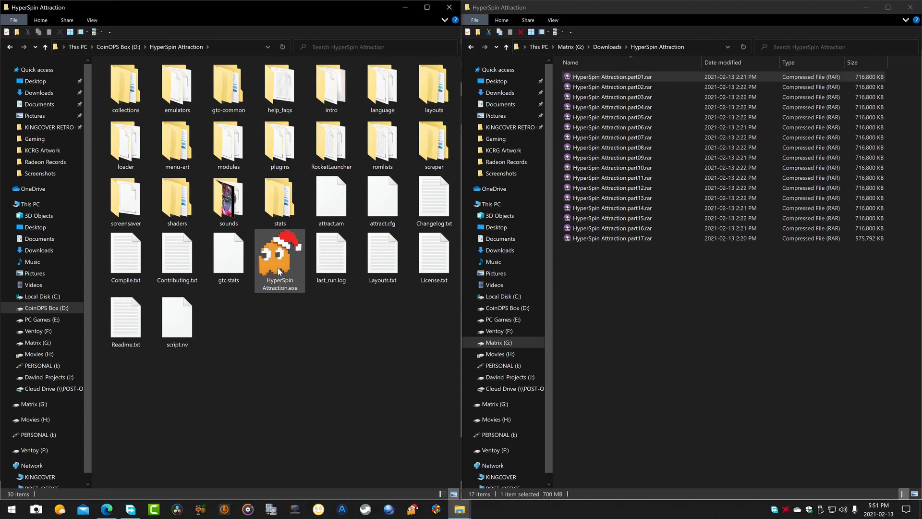
{"action": "mouse_move", "coordinate": [279, 259]}
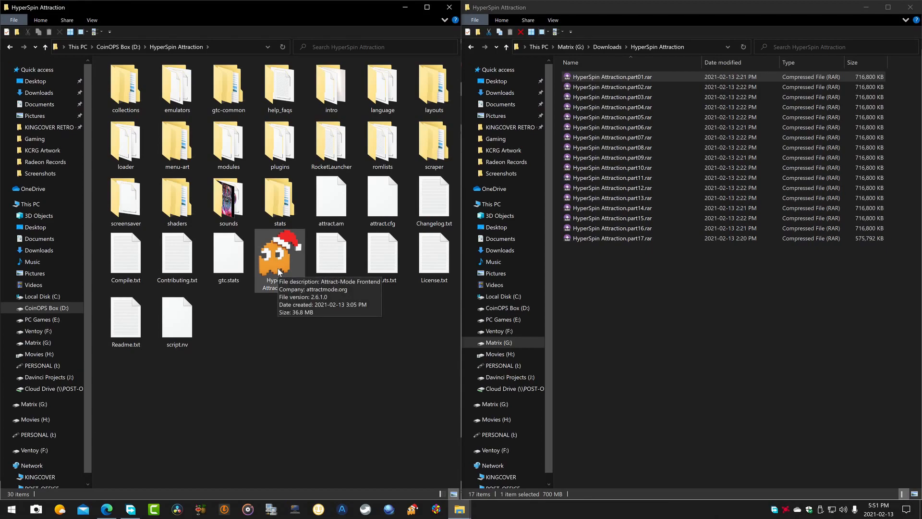
In HyperSpin Attraction.exe's Compatibility properties, enable 'Run this program as an administrator' and confirm with OK
{"action": "right_click", "coordinate": [280, 253]}
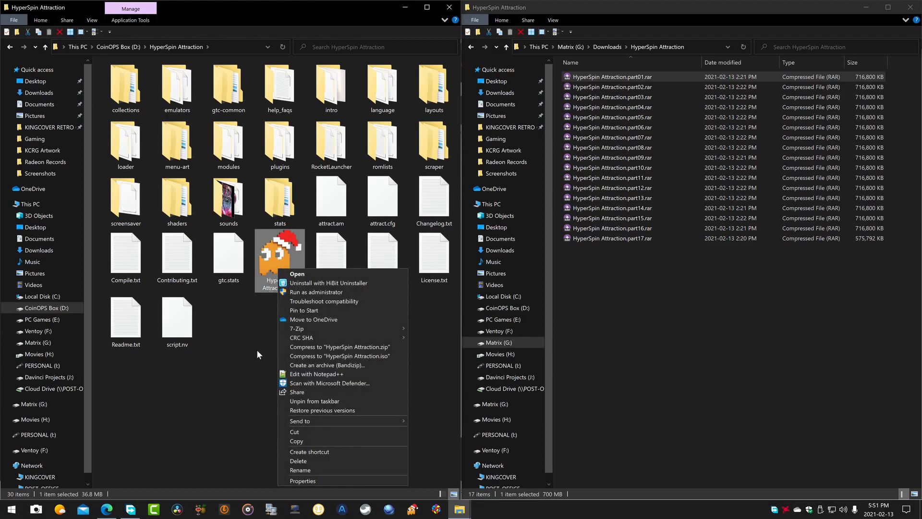
{"action": "mouse_move", "coordinate": [302, 480]}
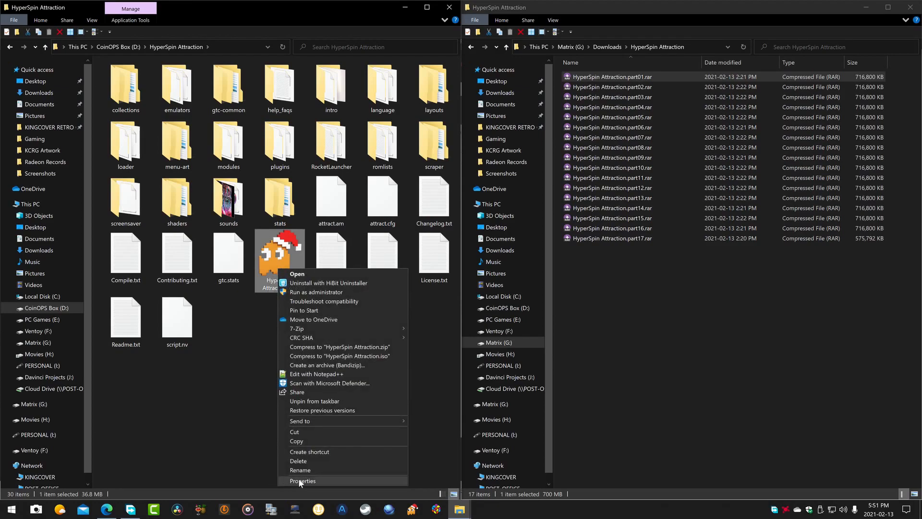
{"action": "left_click", "coordinate": [302, 480]}
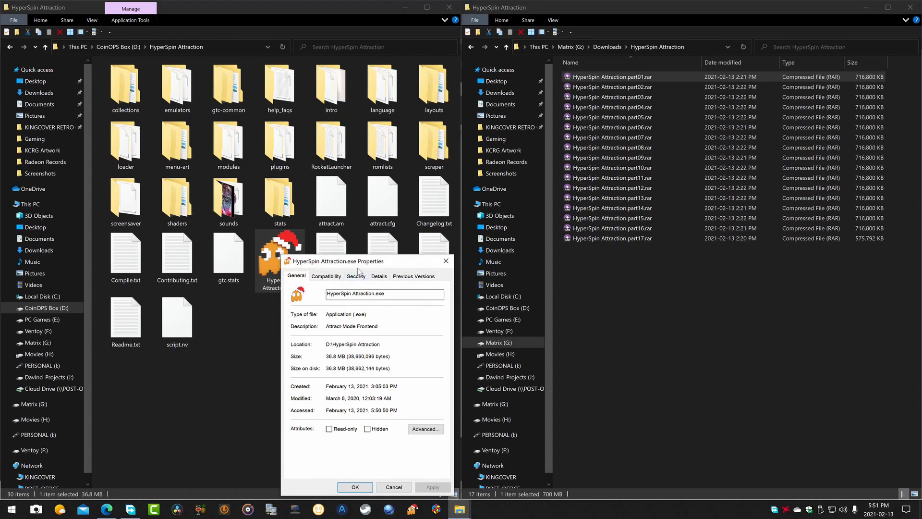
{"action": "left_click_drag", "start_coordinate": [335, 260], "coordinate": [378, 159]}
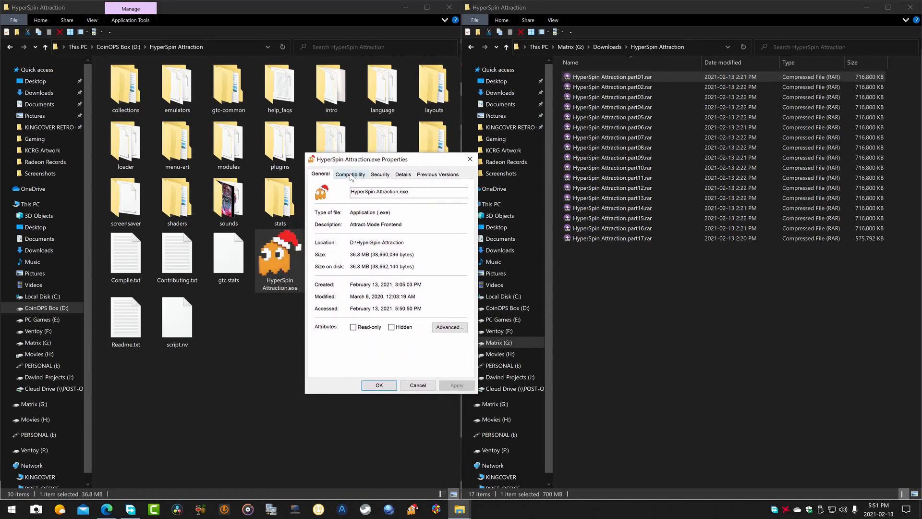
{"action": "left_click", "coordinate": [350, 174]}
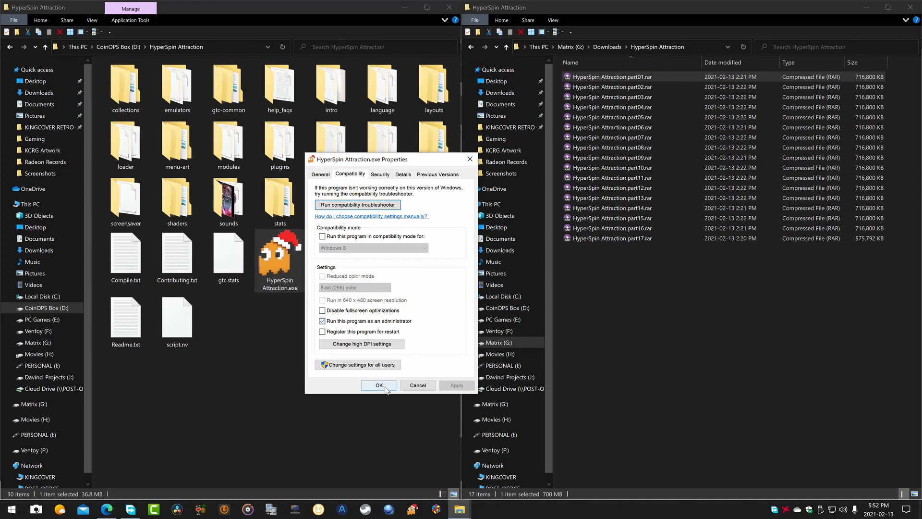
{"action": "left_click", "coordinate": [379, 385]}
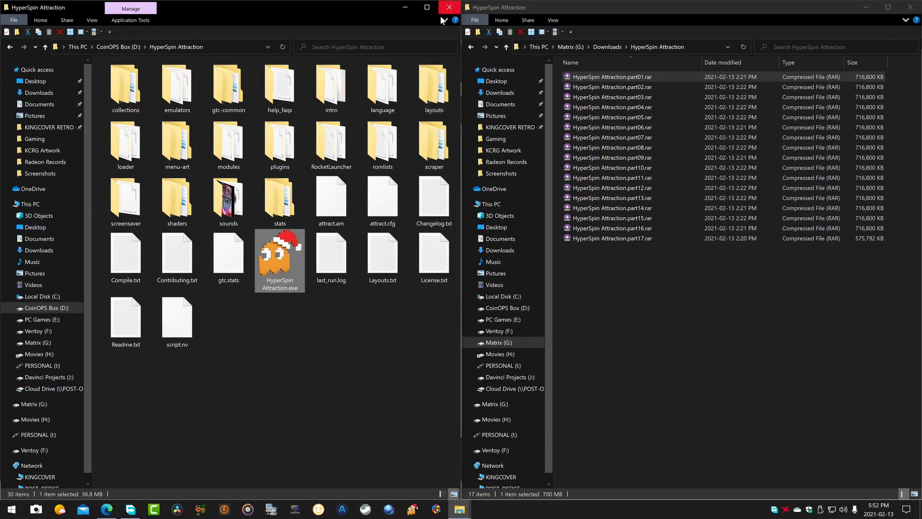
Bring up HyperSpin Attraction.exe's context menu to check its Open and Run as administrator options
{"action": "right_click", "coordinate": [279, 260]}
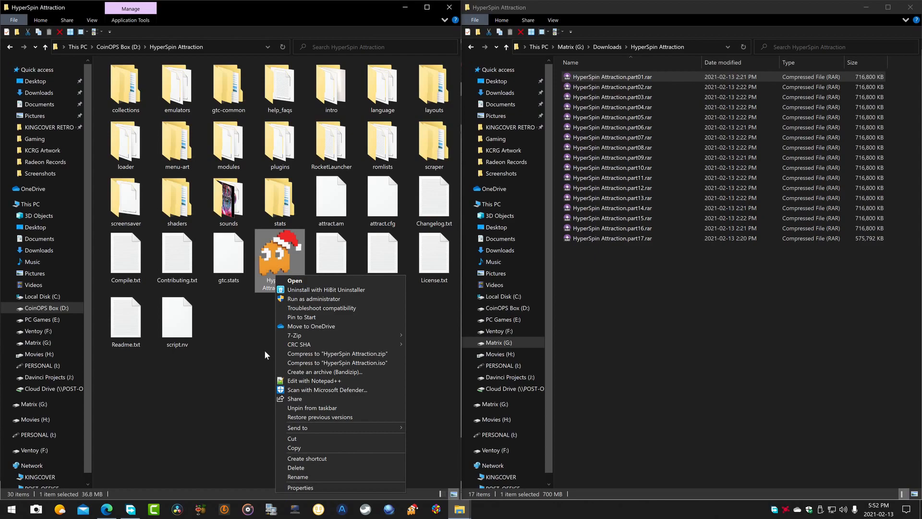
{"action": "mouse_move", "coordinate": [322, 407]}
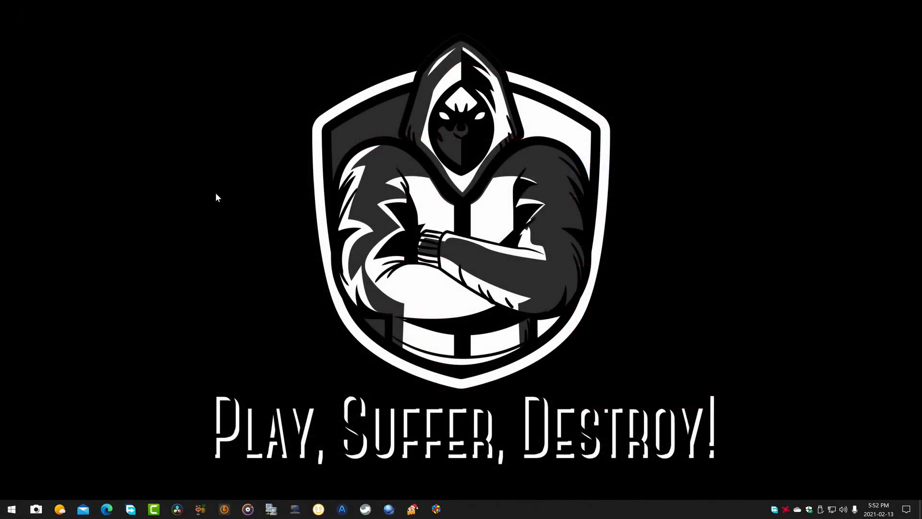
{"action": "mouse_move", "coordinate": [330, 481]}
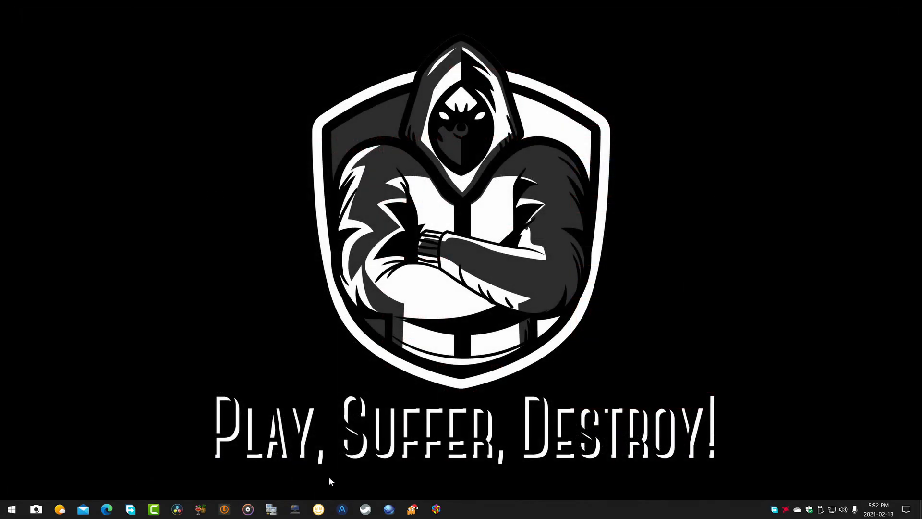
{"action": "mouse_move", "coordinate": [415, 509]}
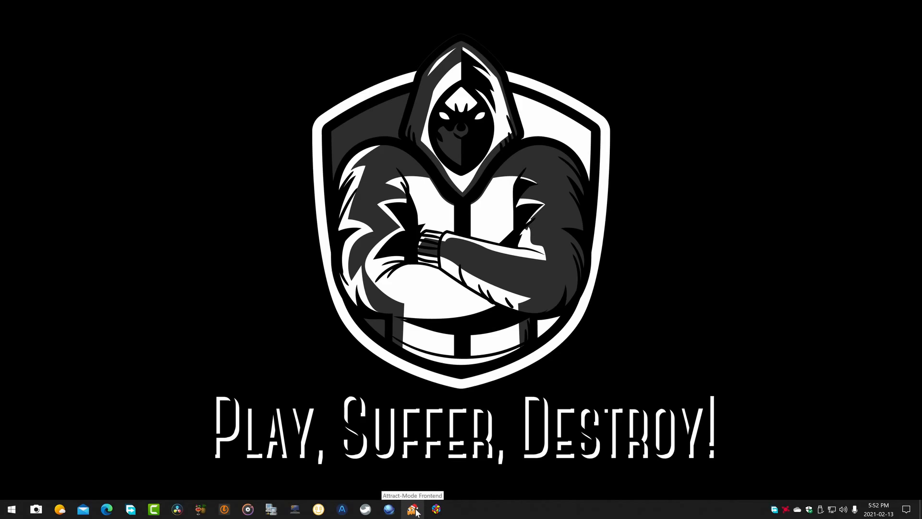
{"action": "mouse_move", "coordinate": [513, 511]}
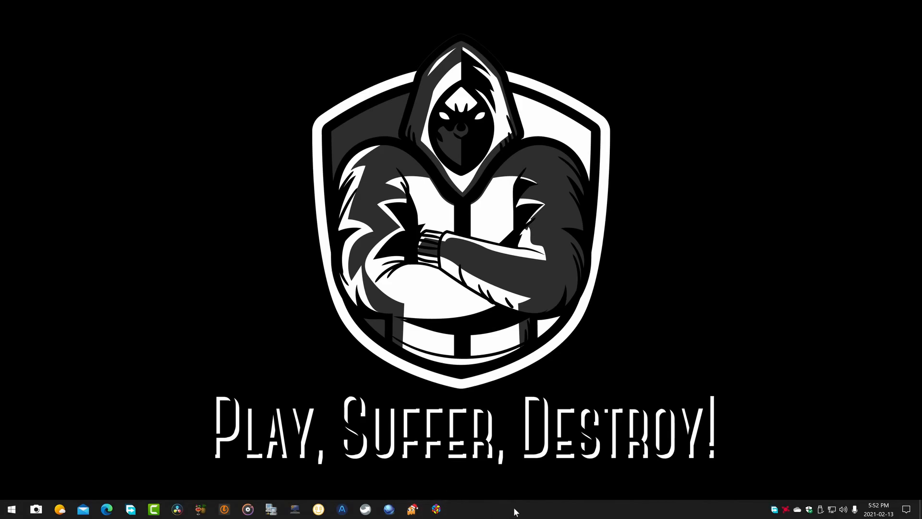
{"action": "mouse_move", "coordinate": [518, 514]}
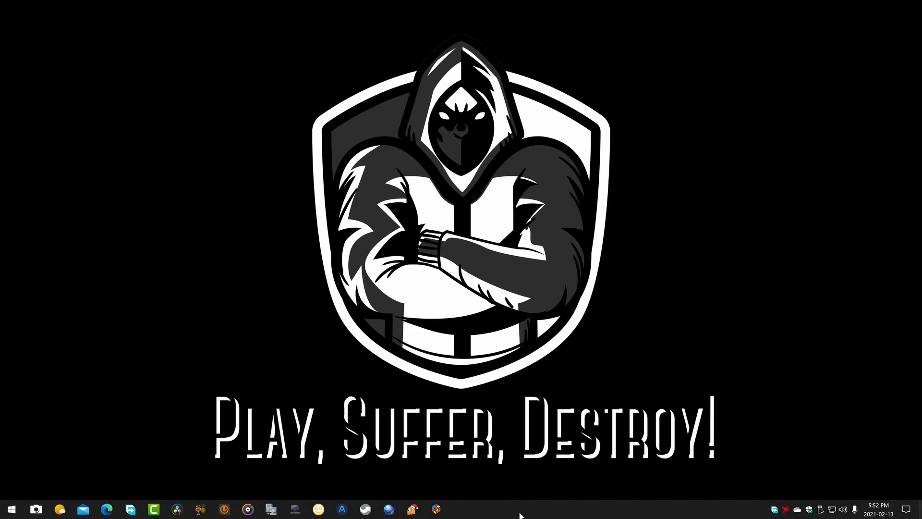
{"action": "mouse_move", "coordinate": [476, 509]}
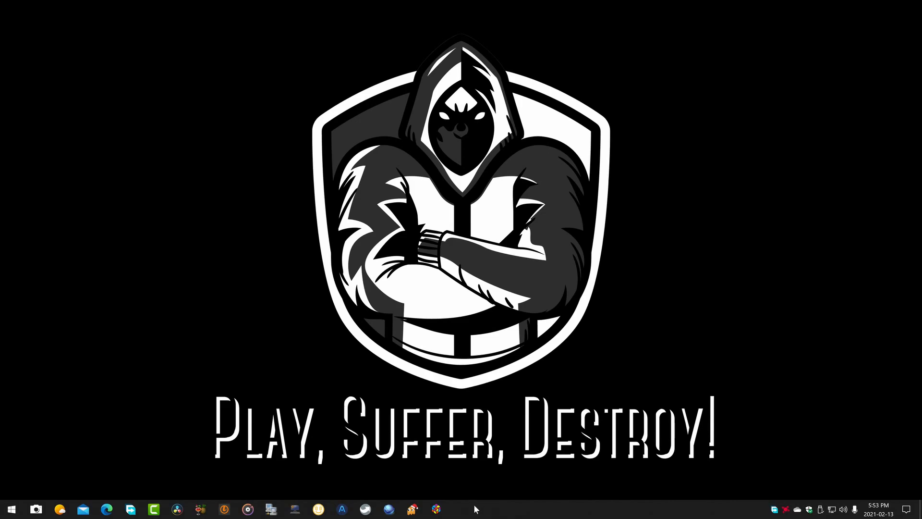
{"action": "mouse_move", "coordinate": [592, 498]}
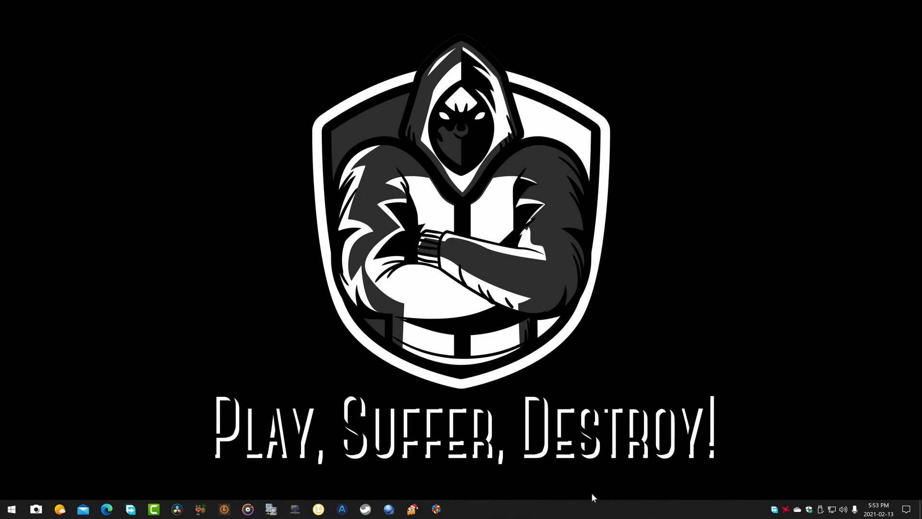
{"action": "mouse_move", "coordinate": [447, 420]}
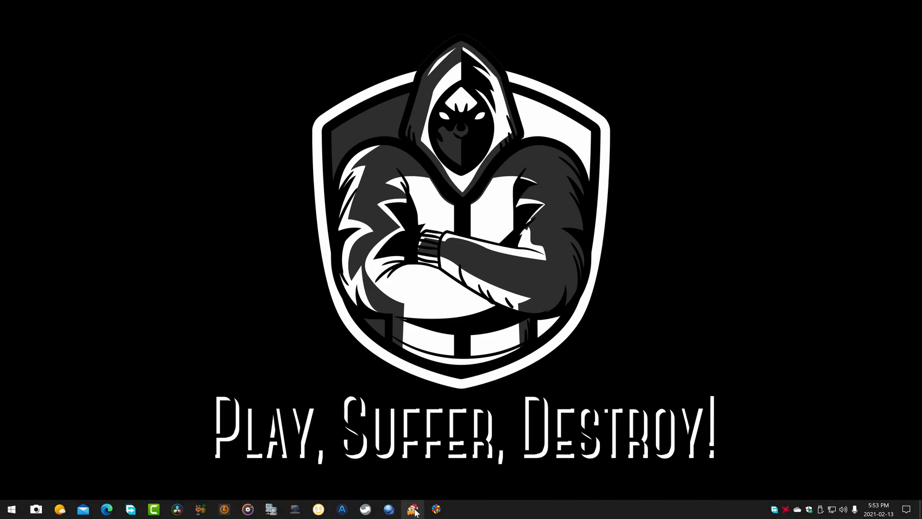
Launch HyperSpin Attraction from the taskbar and approve the UAC prompt, reaching the game category wheel
{"action": "left_click", "coordinate": [413, 509]}
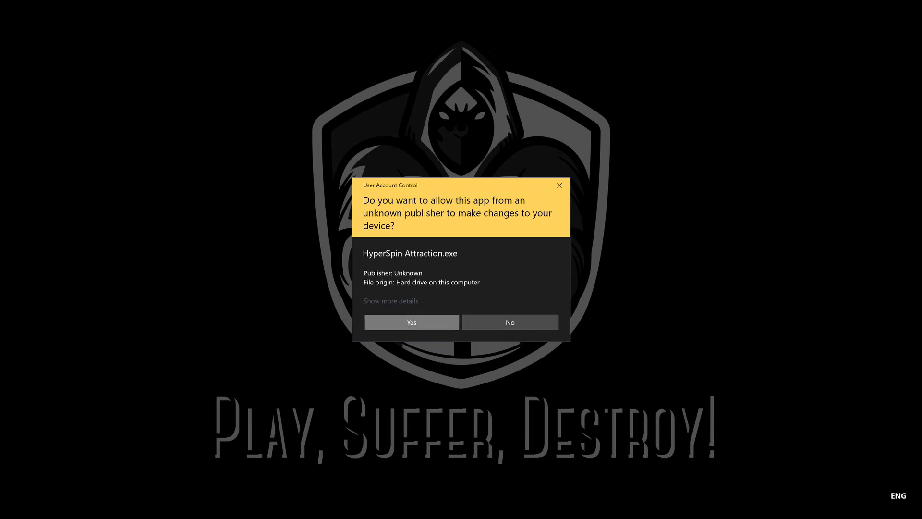
{"action": "left_click", "coordinate": [411, 322]}
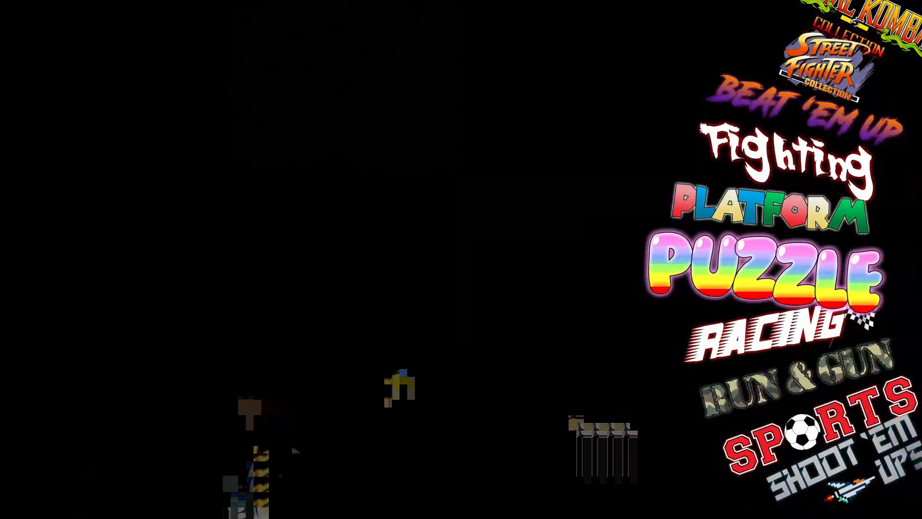
Enter the Run & Gun genre collection with its 50 games
{"action": "left_click", "coordinate": [759, 271]}
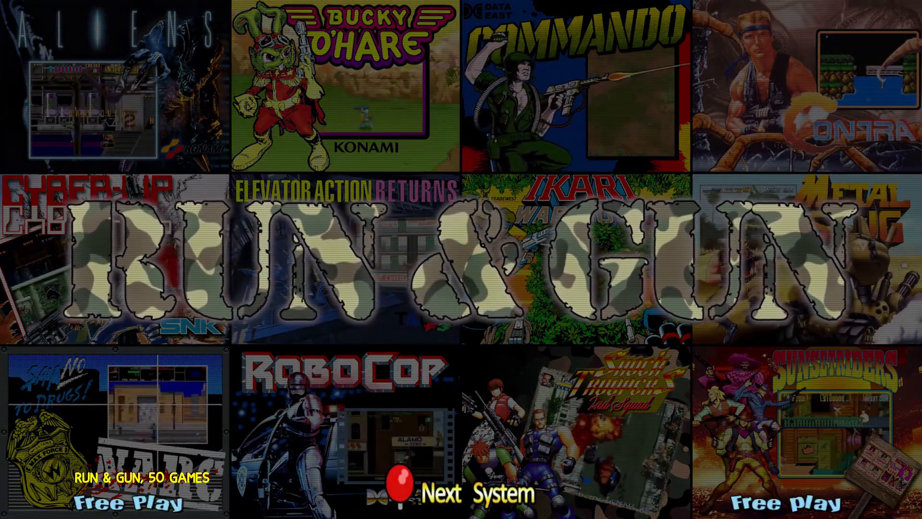
{"action": "left_click", "coordinate": [399, 492]}
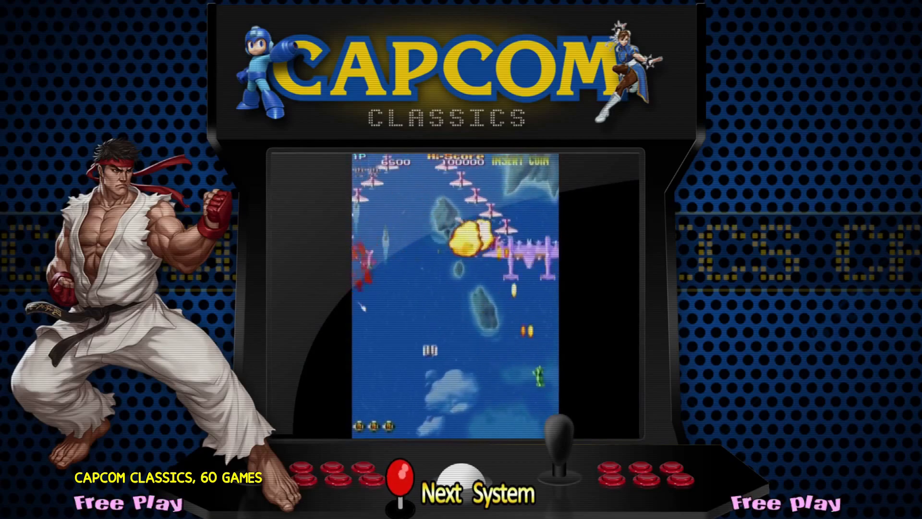
Advance the wheel past Capcom Classics to Kaneko Classics with its 5 games
{"action": "left_click", "coordinate": [461, 492]}
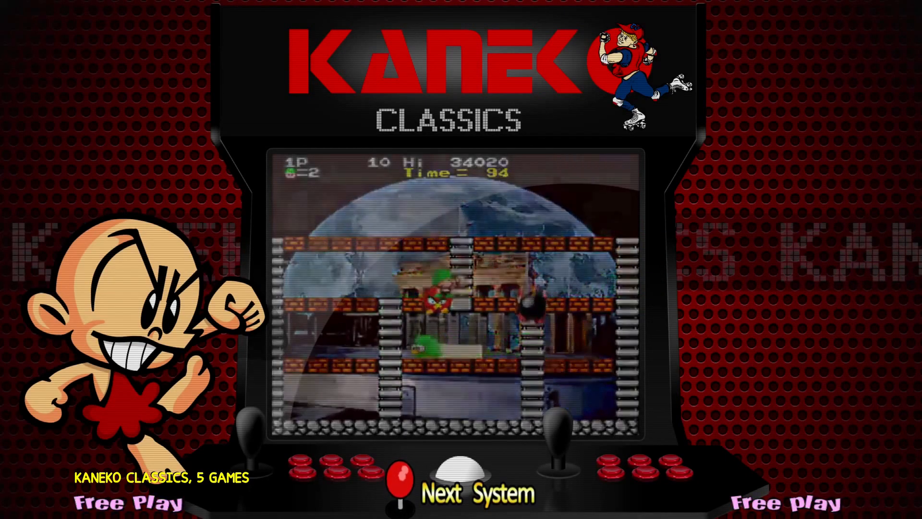
Advance from Kaneko Classics past Midway Classics to Psikyo Classics with its 8 games
{"action": "left_click", "coordinate": [402, 476]}
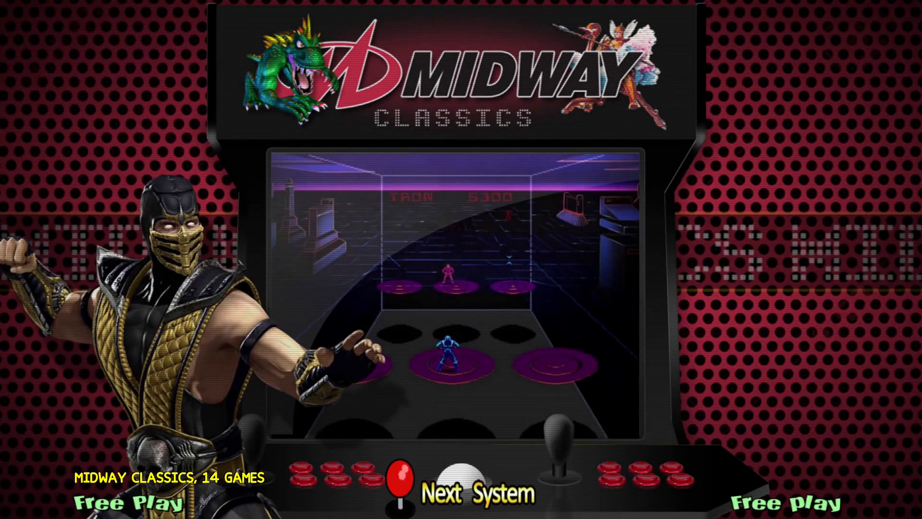
{"action": "left_click", "coordinate": [474, 493]}
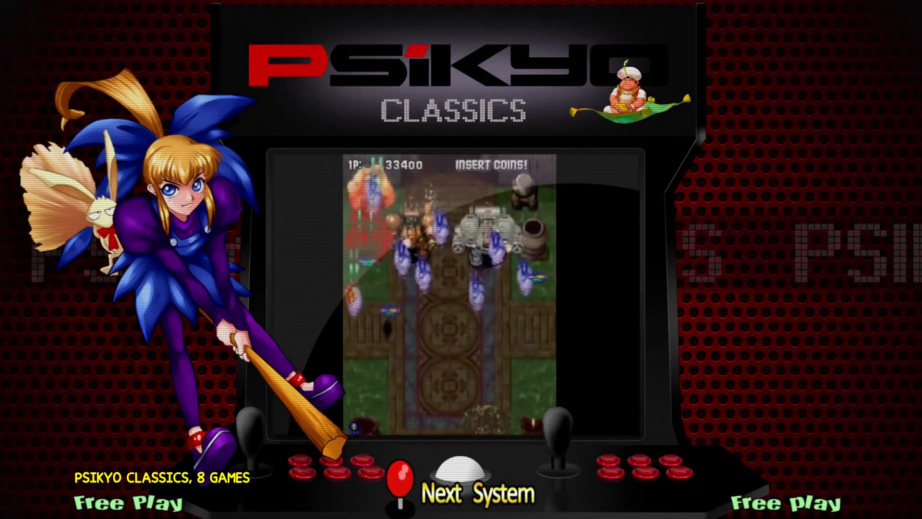
Advance from Psikyo Classics past SNK Classics (31 games) to Taito Classics
{"action": "left_click", "coordinate": [400, 477]}
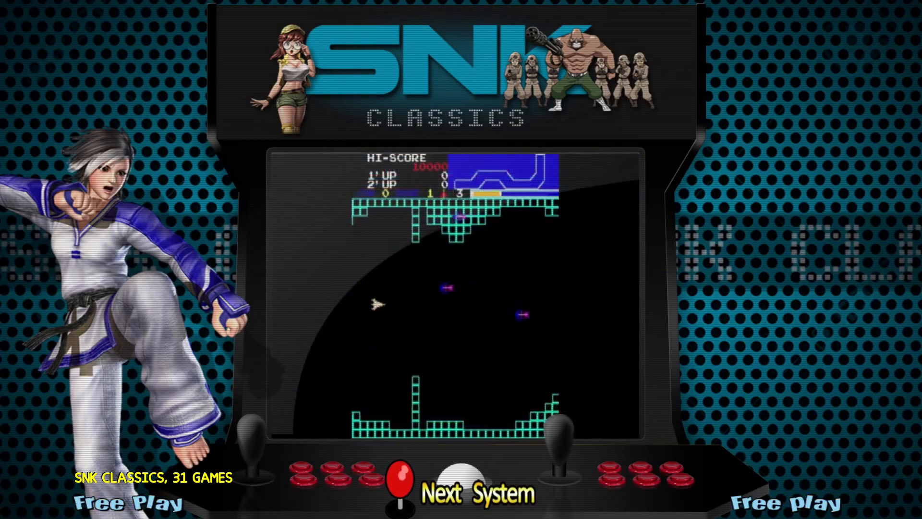
{"action": "left_click", "coordinate": [476, 493]}
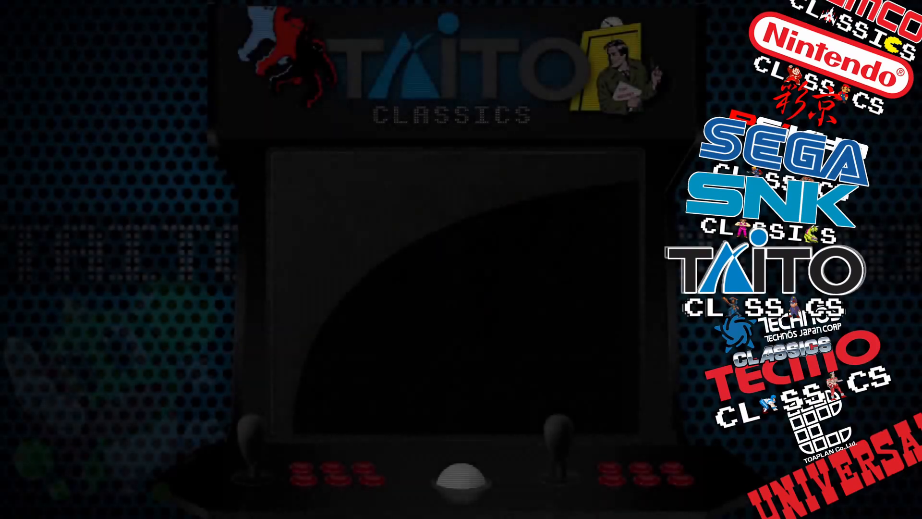